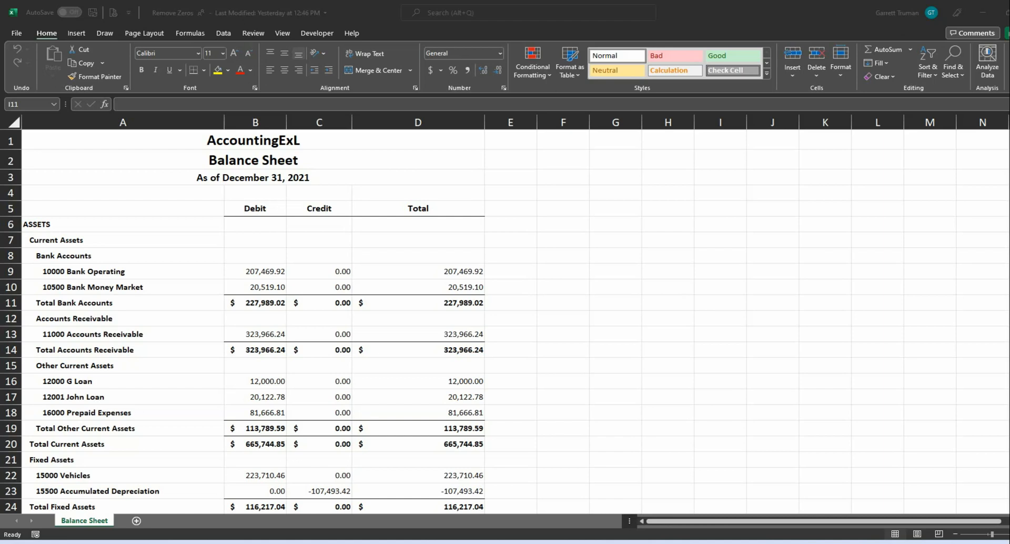
mouse_move(52, 420)
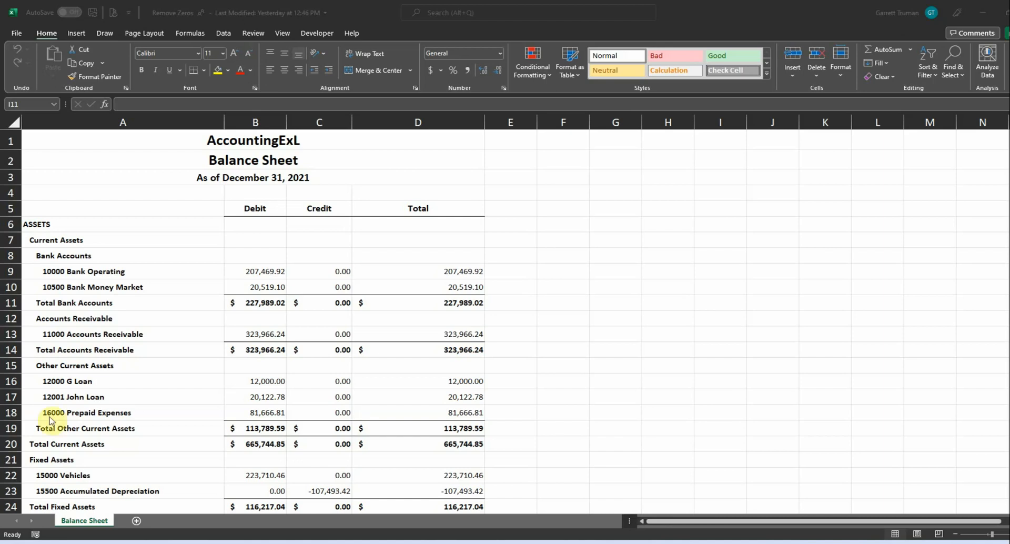
mouse_move(492, 360)
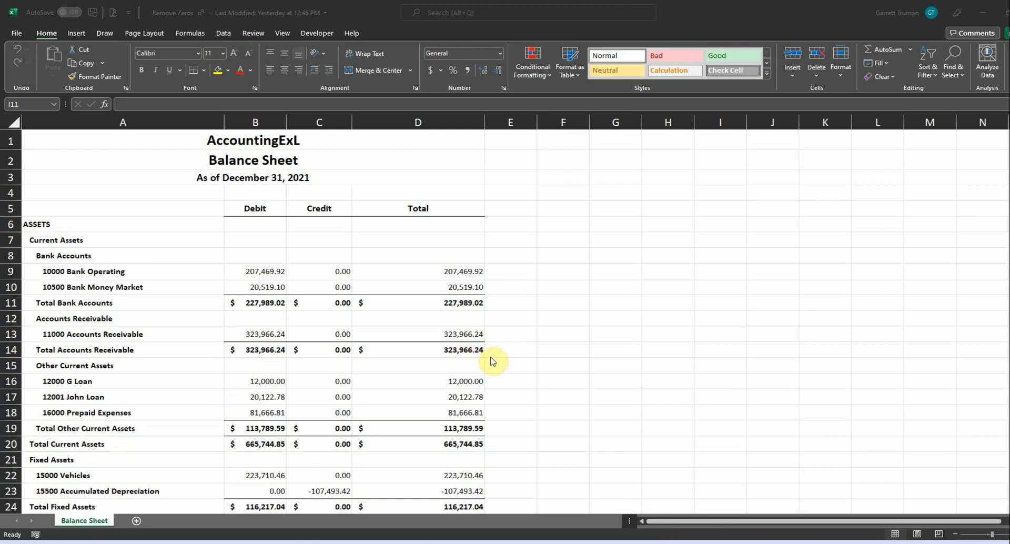
mouse_move(338, 271)
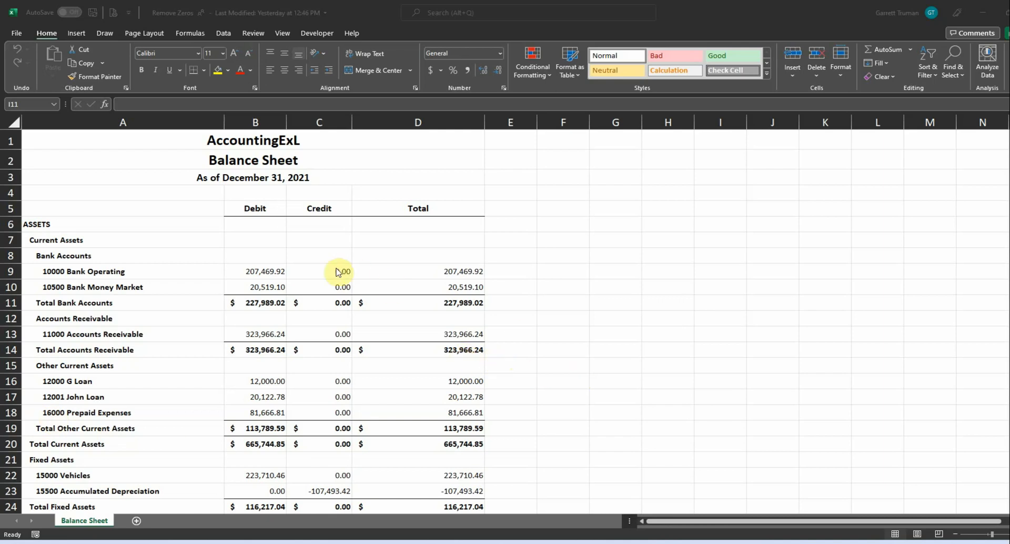
mouse_move(342, 279)
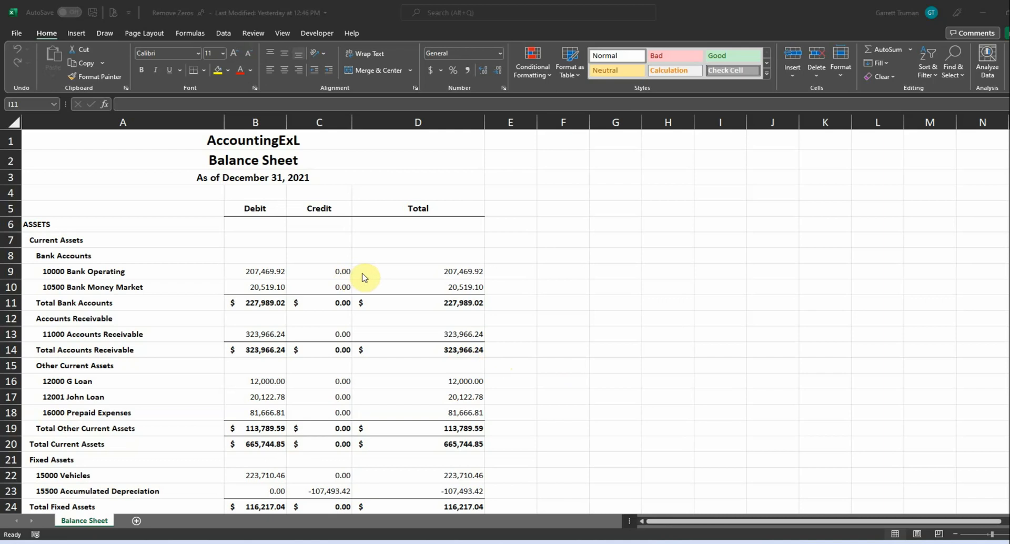
mouse_move(343, 272)
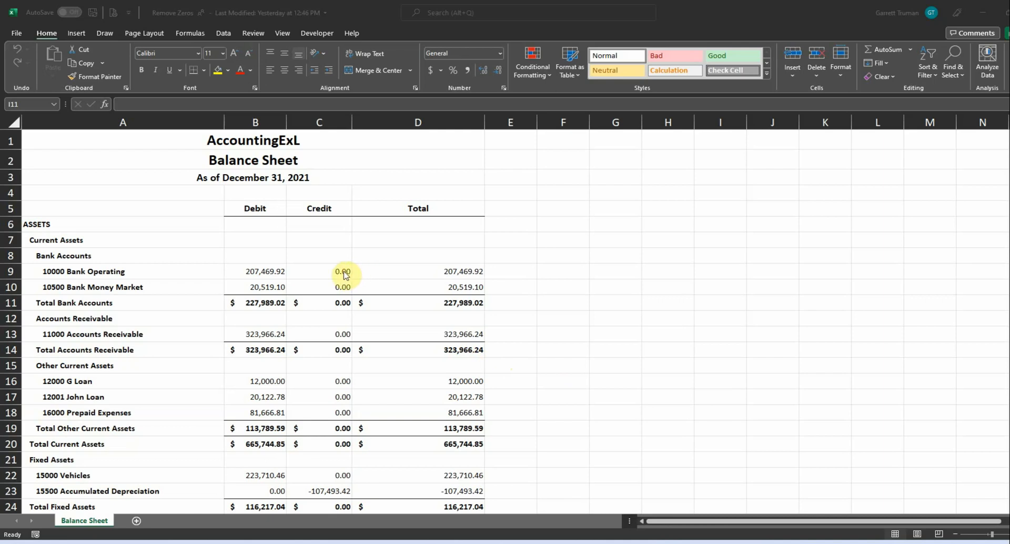
mouse_move(358, 274)
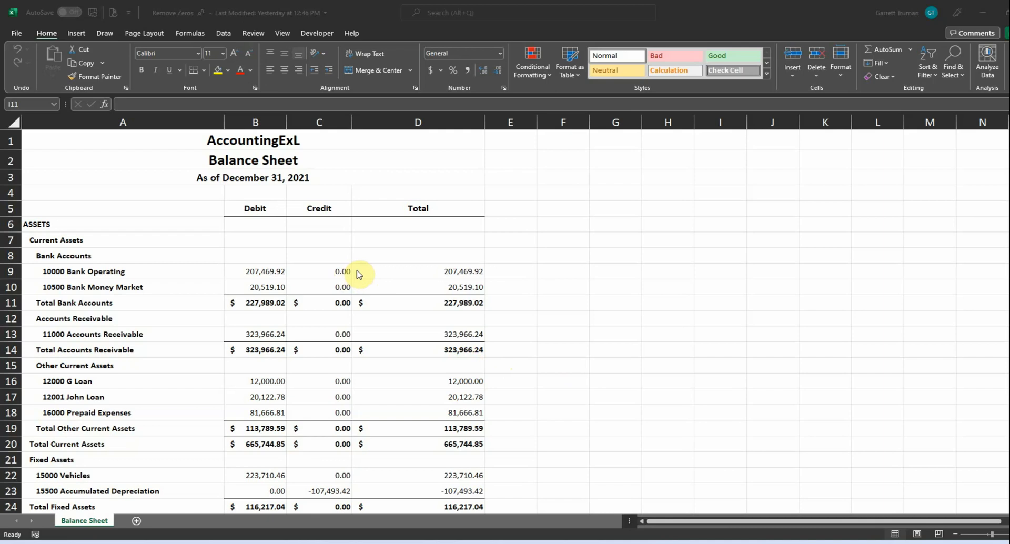
mouse_move(333, 278)
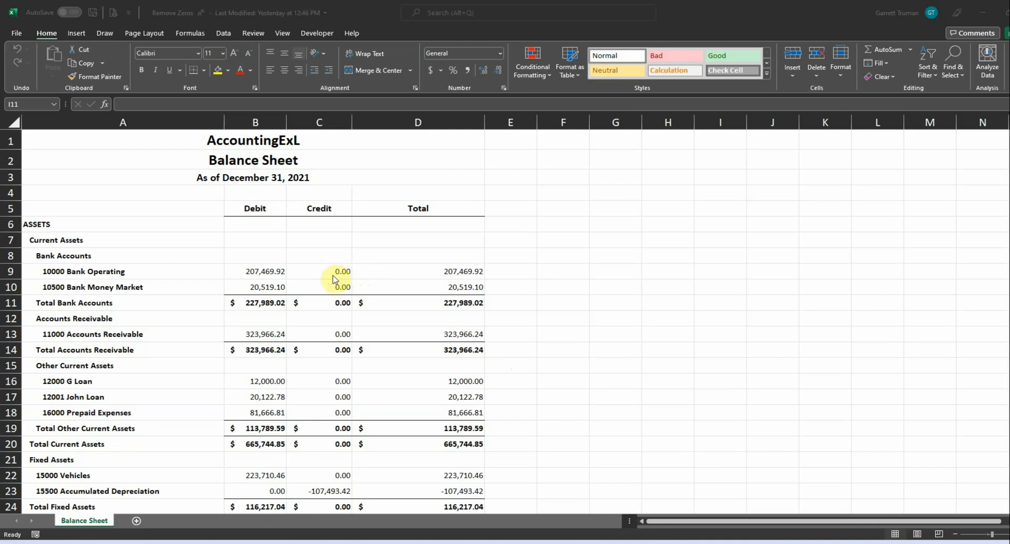
Review the balance sheet, inspecting the formulas behind the zero Credit values.
scroll(down, 3)
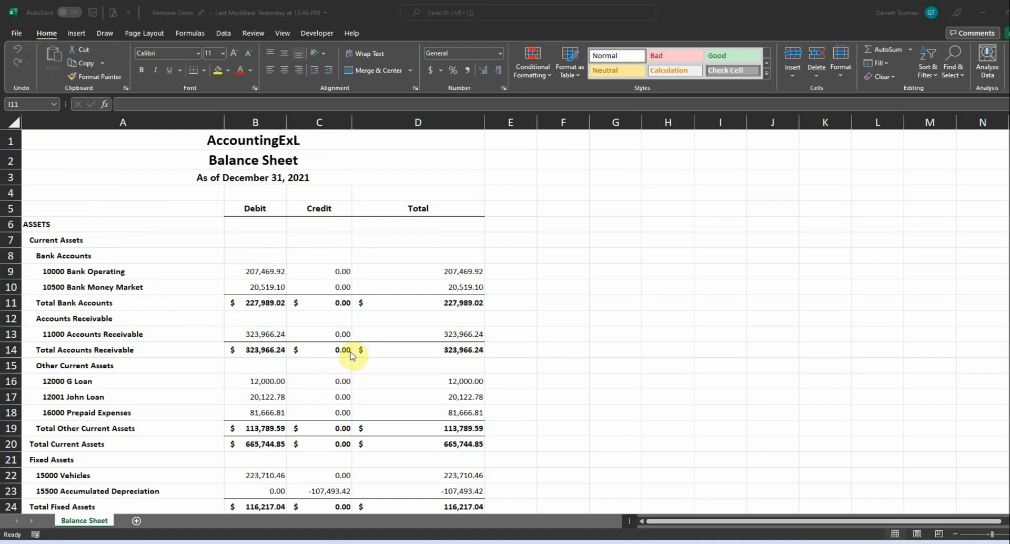
mouse_move(354, 356)
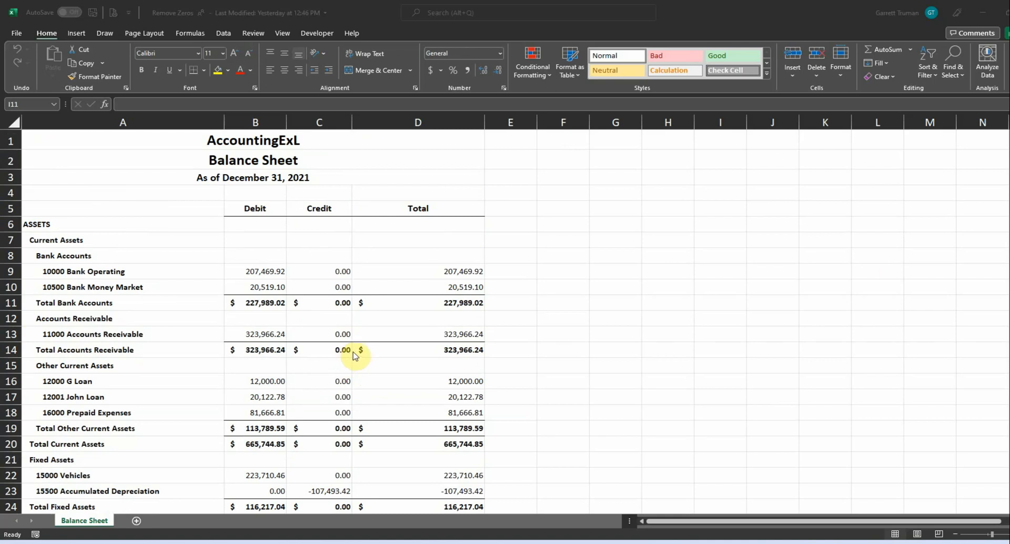
mouse_move(298, 232)
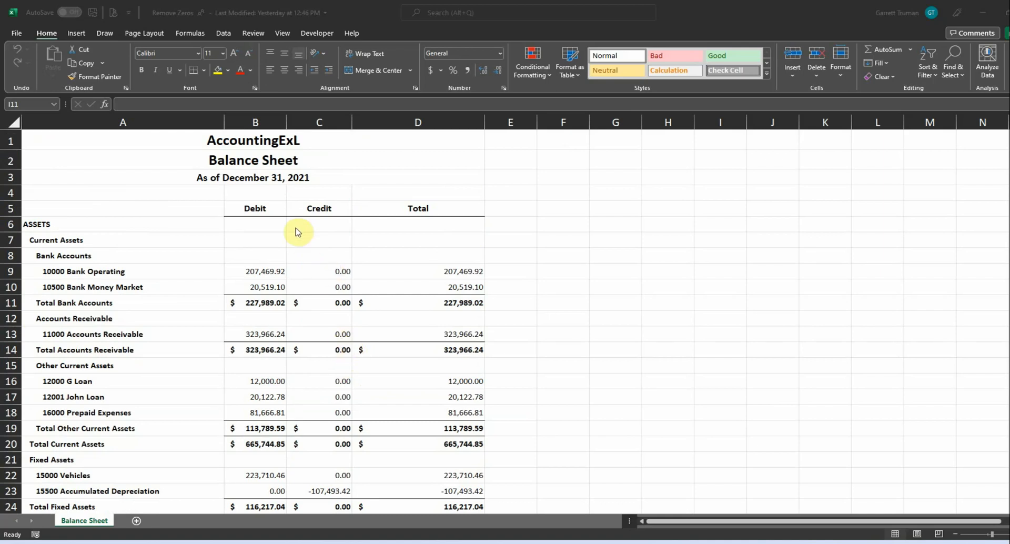
mouse_move(380, 237)
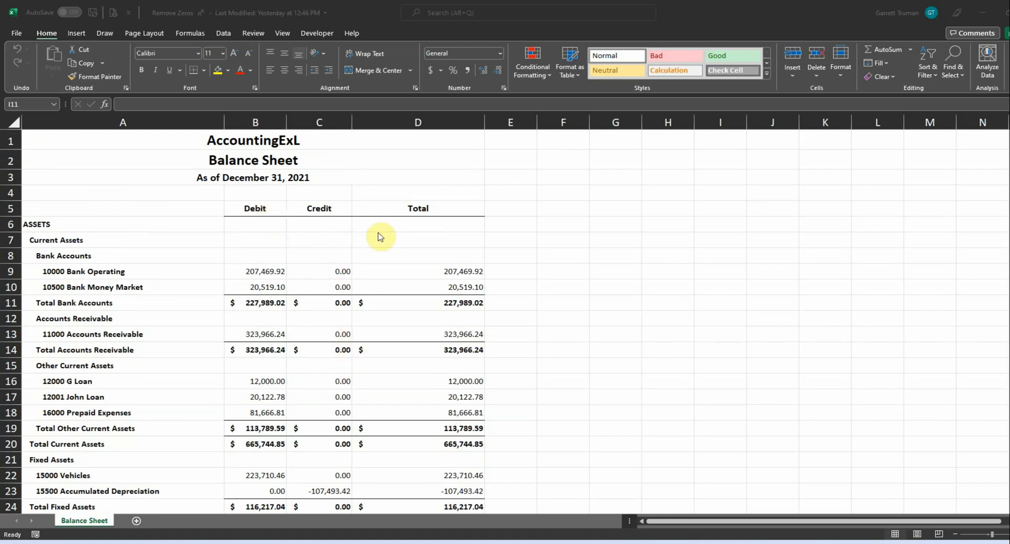
mouse_move(315, 203)
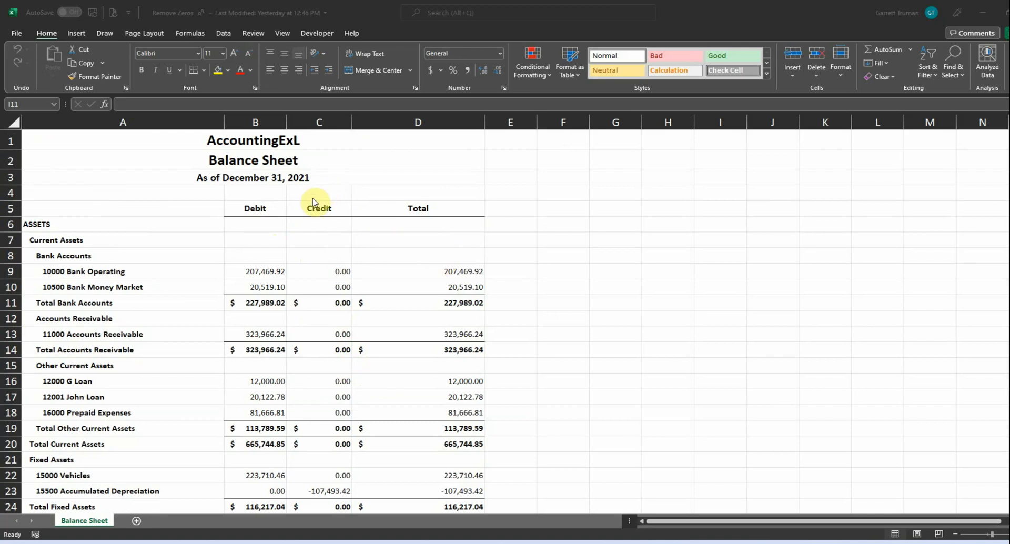
mouse_move(384, 215)
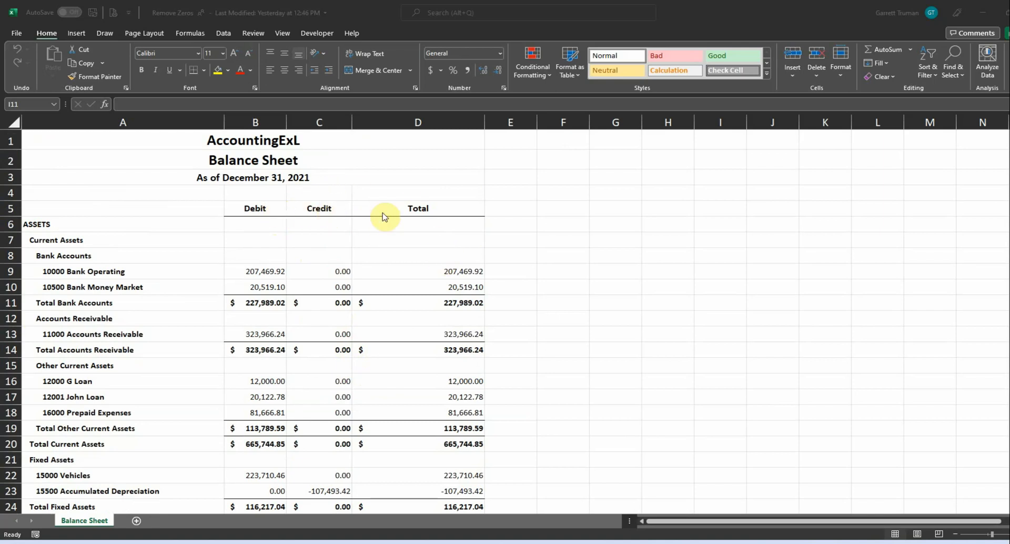
mouse_move(414, 282)
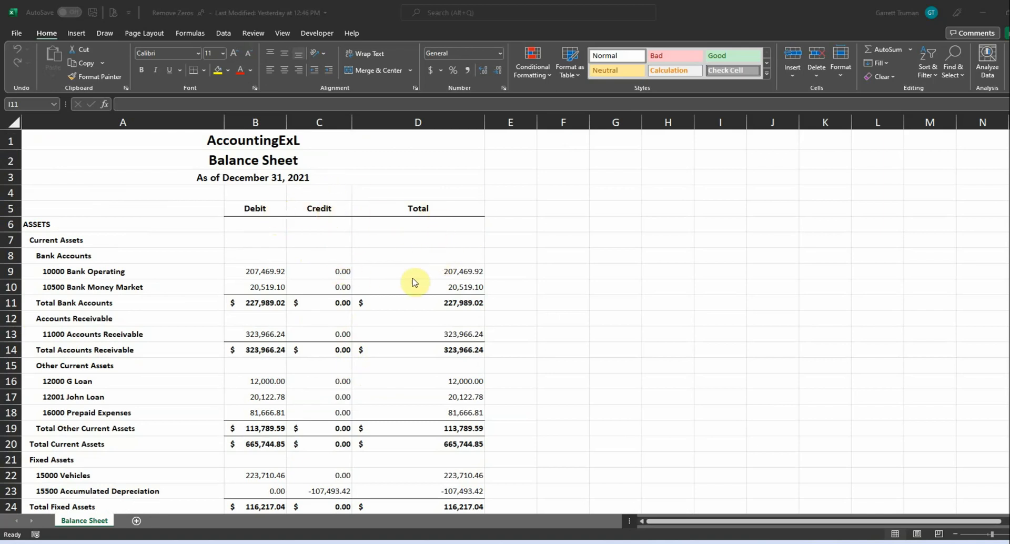
click(319, 271)
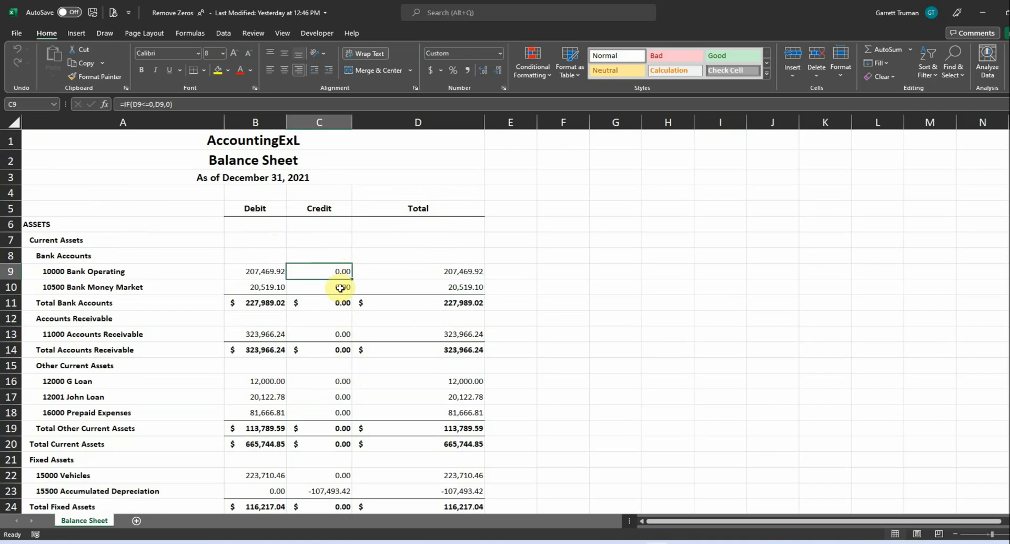
click(318, 333)
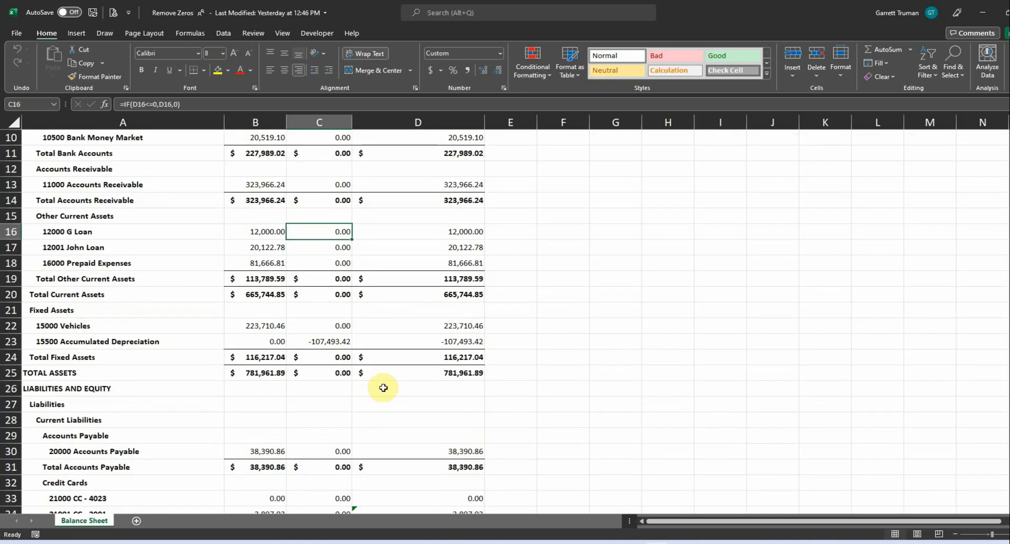
scroll(down, 3)
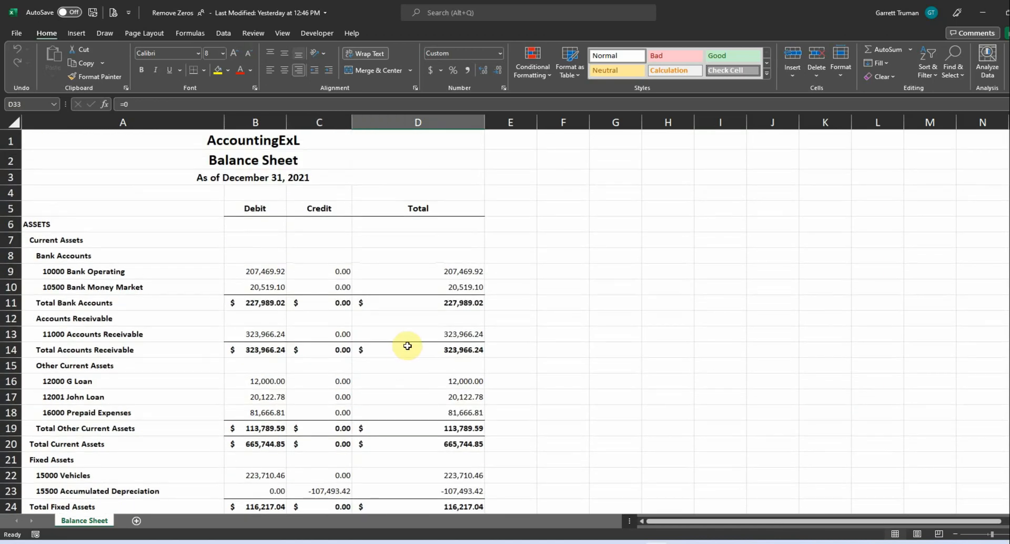
mouse_move(393, 340)
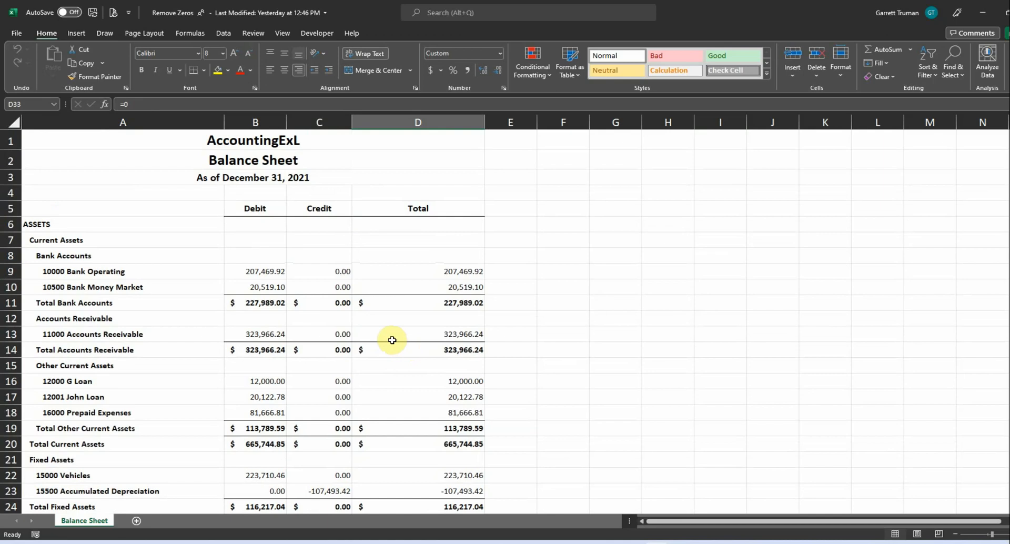
mouse_move(288, 291)
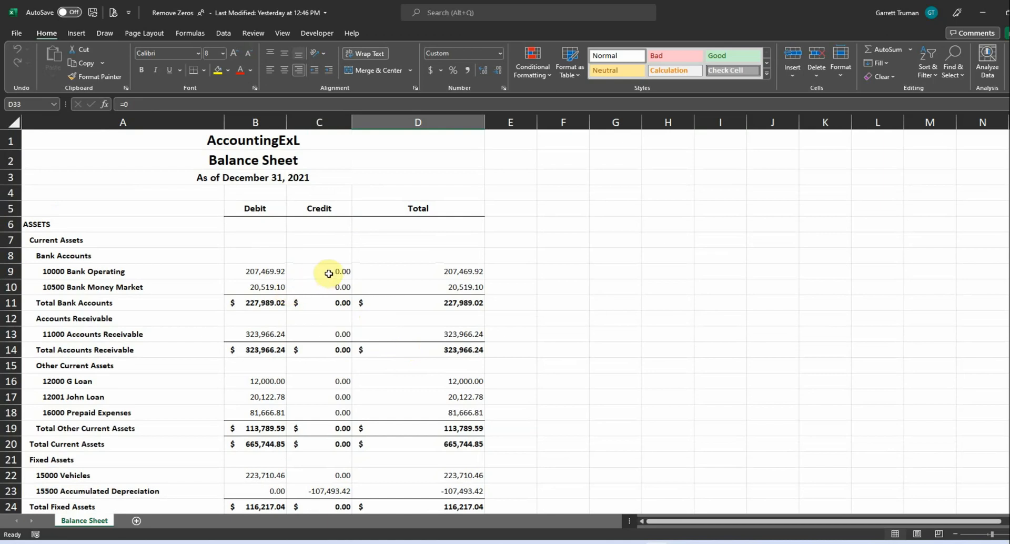
scroll(down, 3)
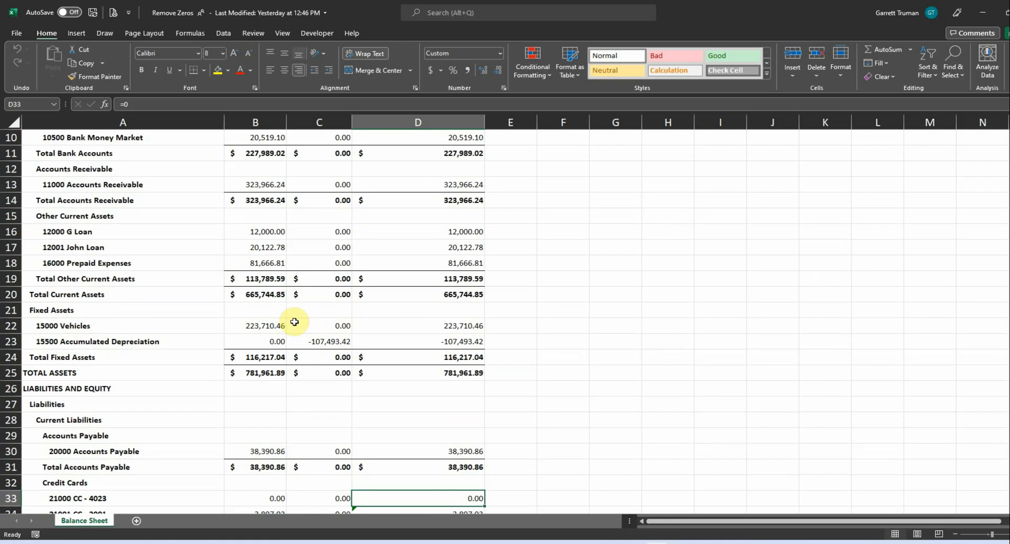
mouse_move(323, 333)
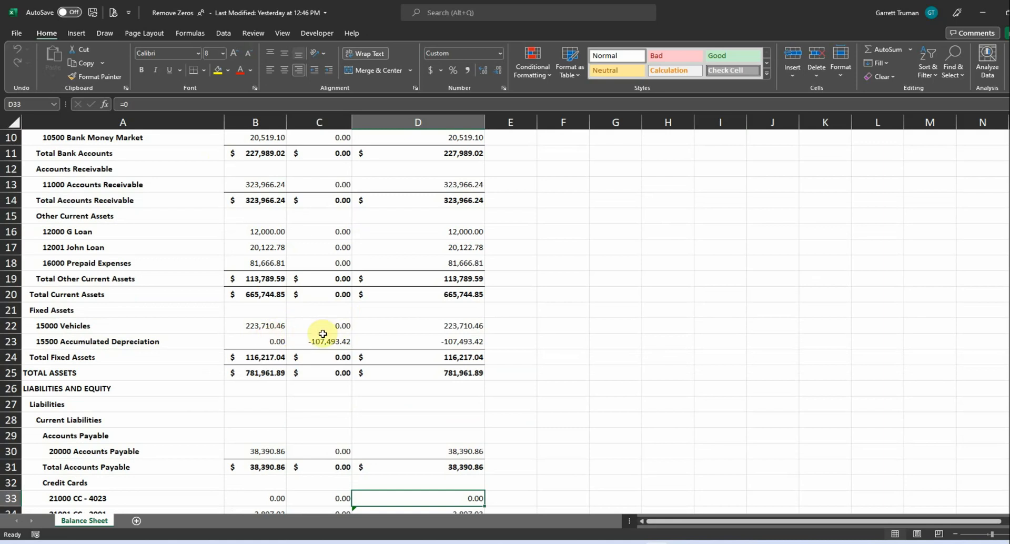
scroll(down, 3)
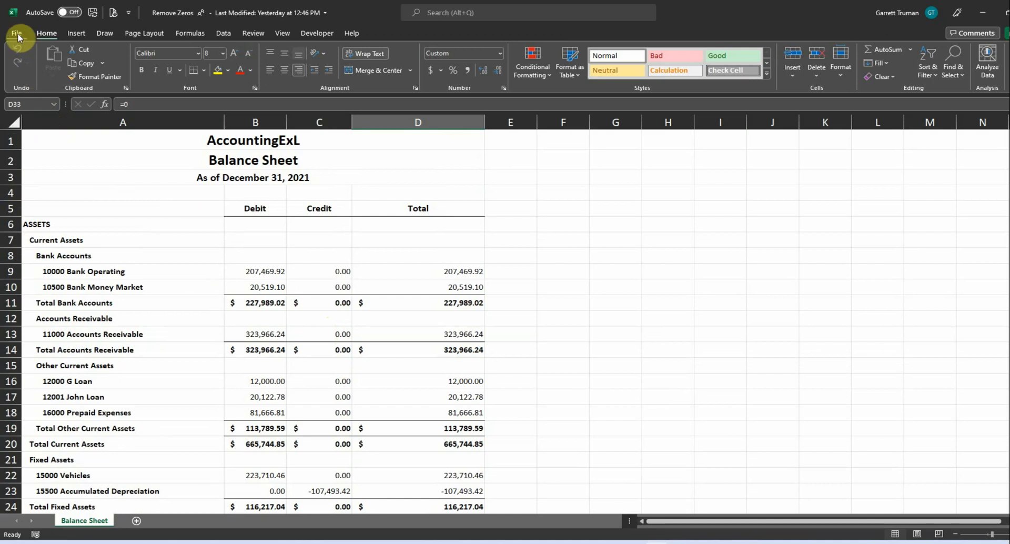
Go to File and launch Excel Options on its general settings.
click(16, 33)
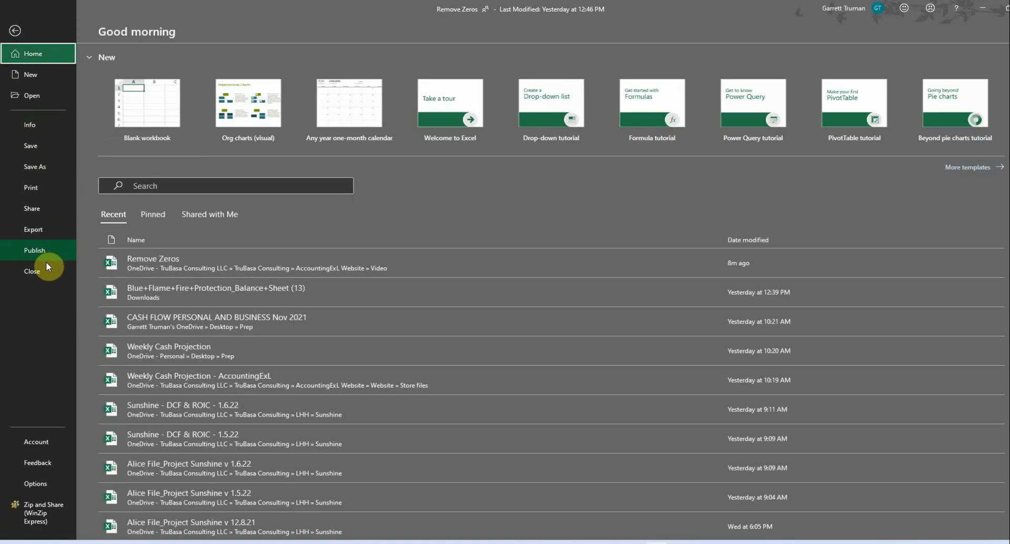
mouse_move(35, 483)
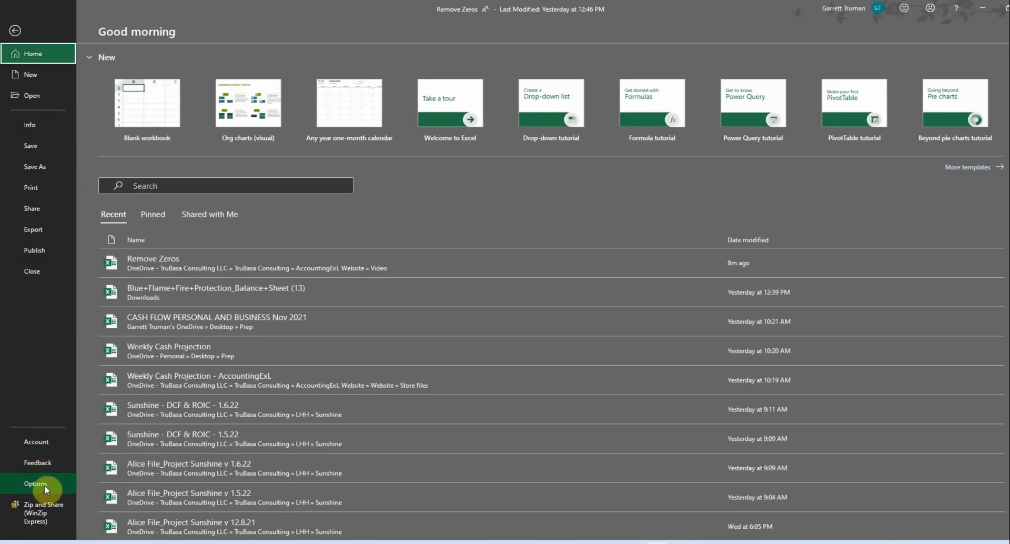
click(36, 483)
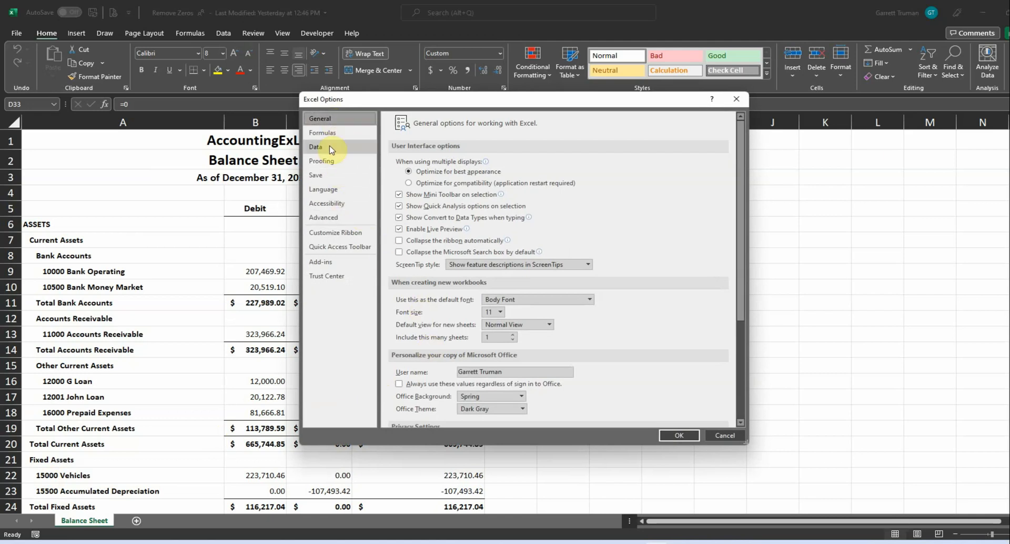
In Advanced, uncheck 'Show a zero in cells that have zero value' and apply with OK.
click(323, 217)
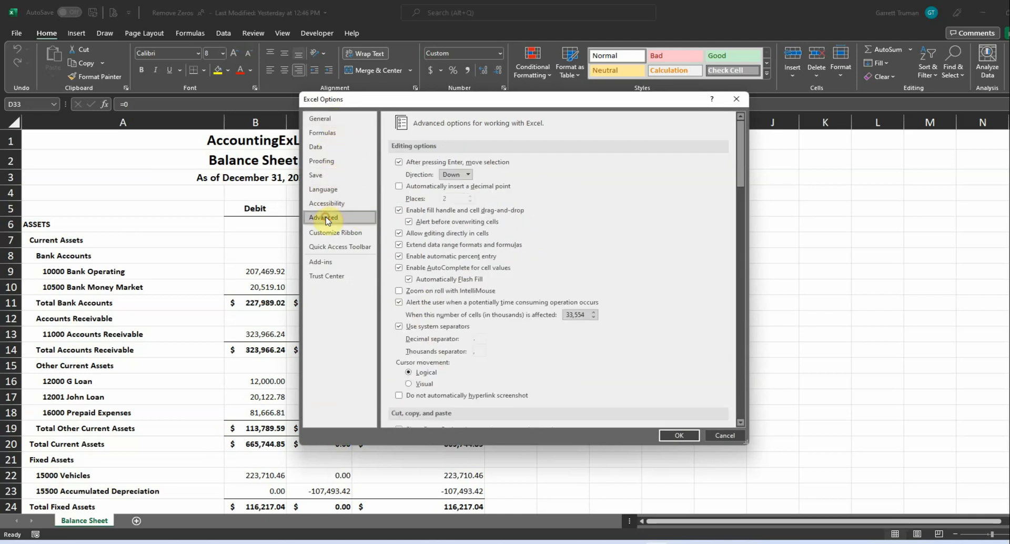
scroll(down, 3)
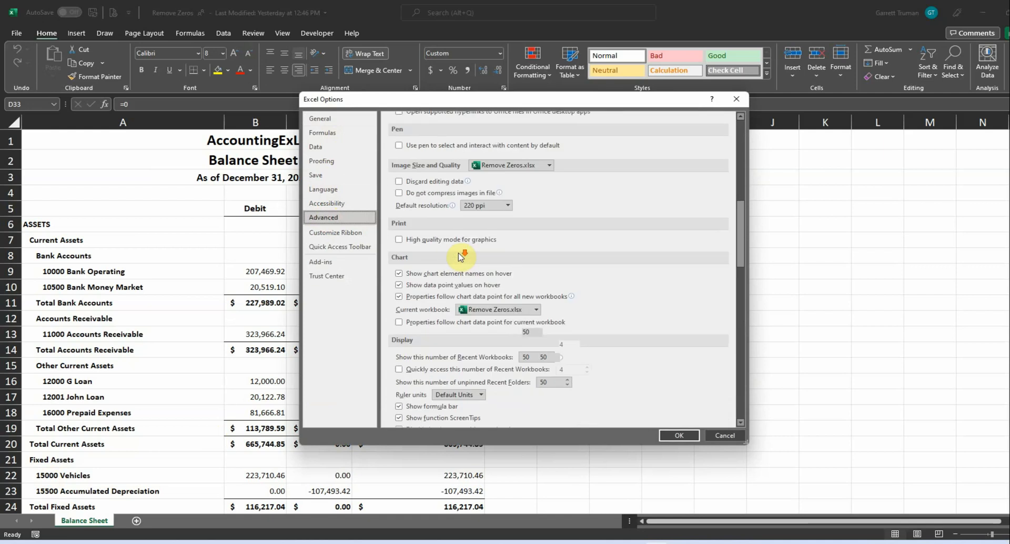
scroll(down, 3)
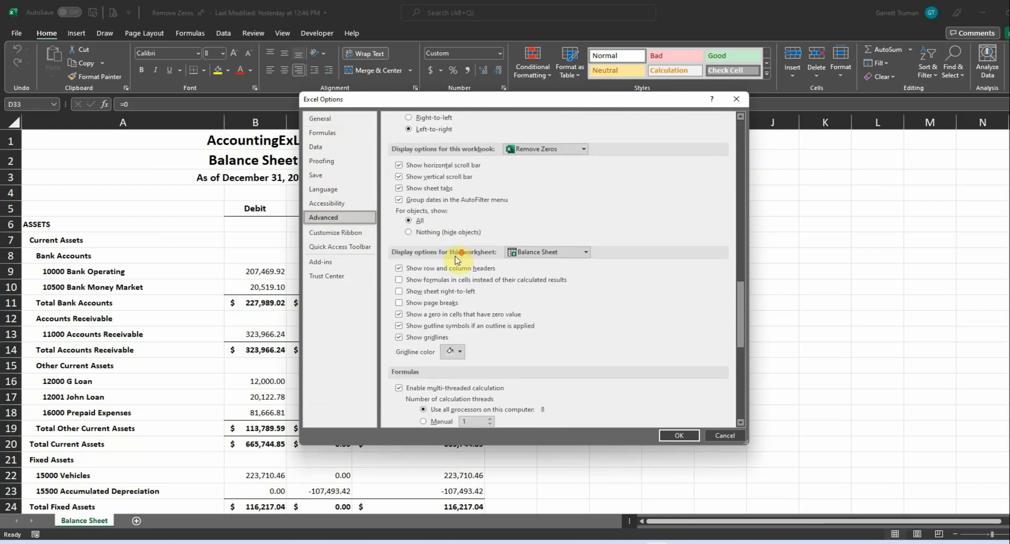
scroll(down, 3)
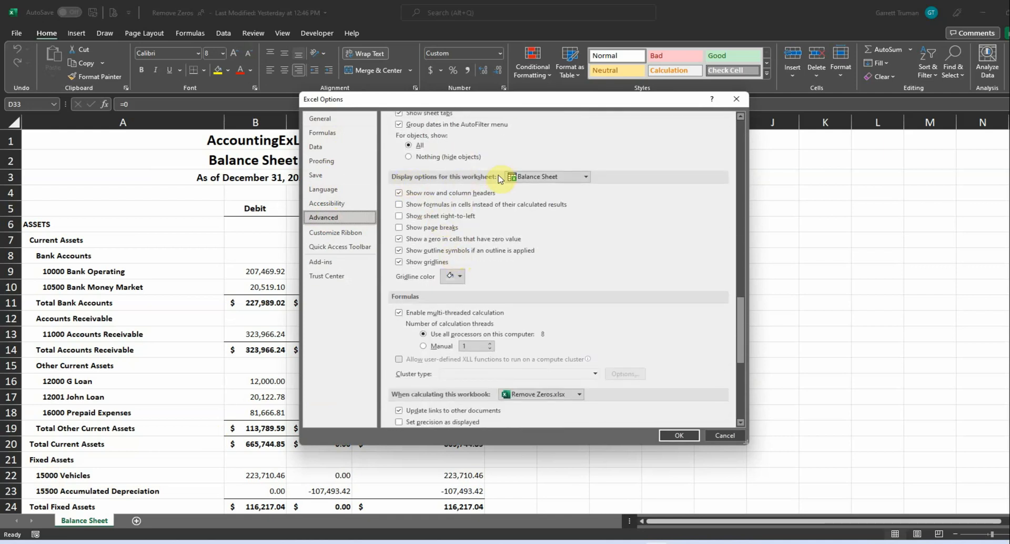
click(399, 239)
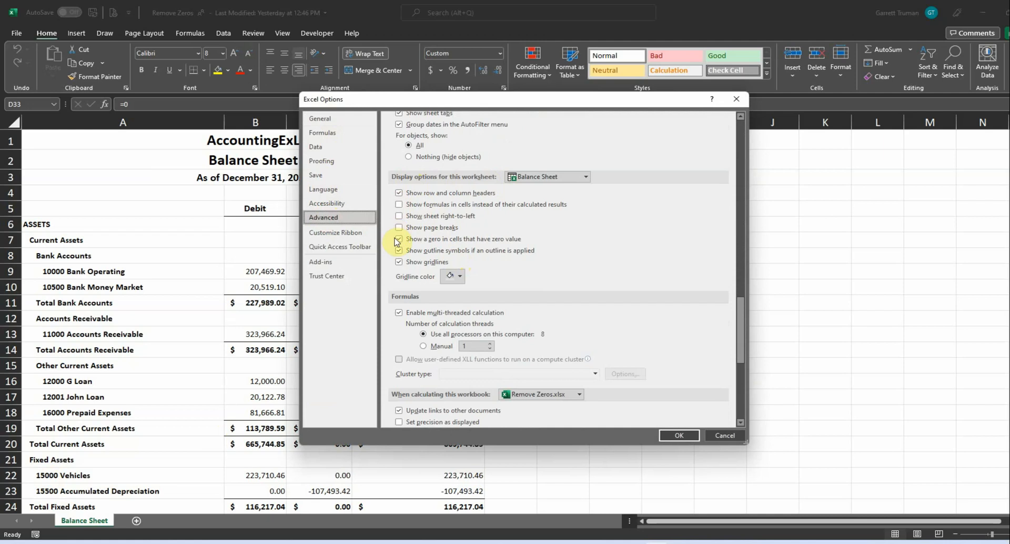
click(398, 238)
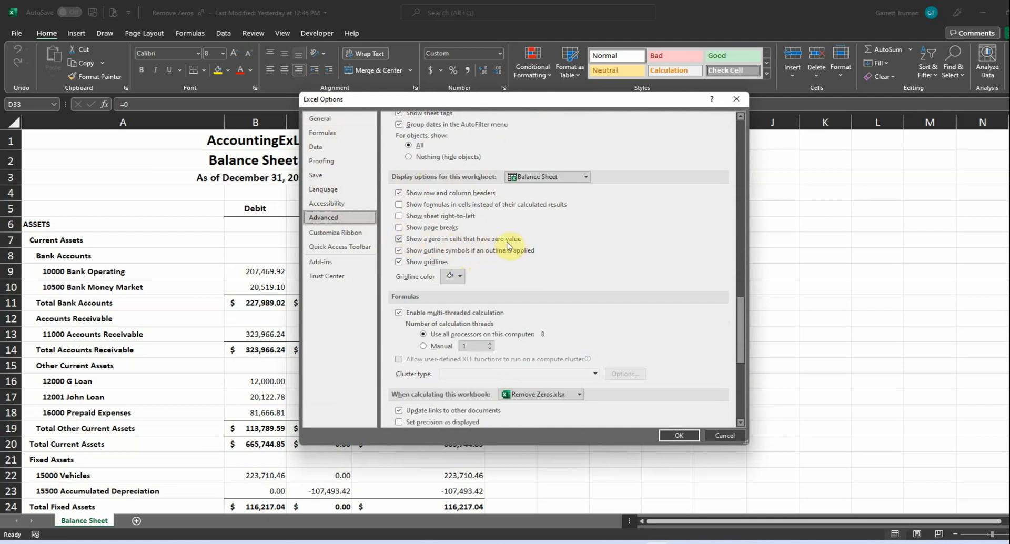
click(399, 239)
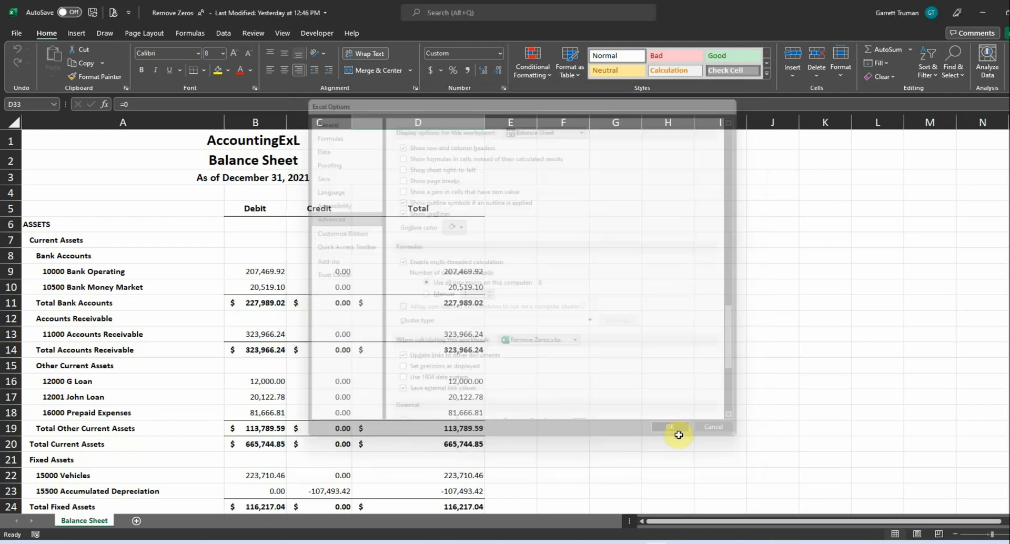
click(670, 427)
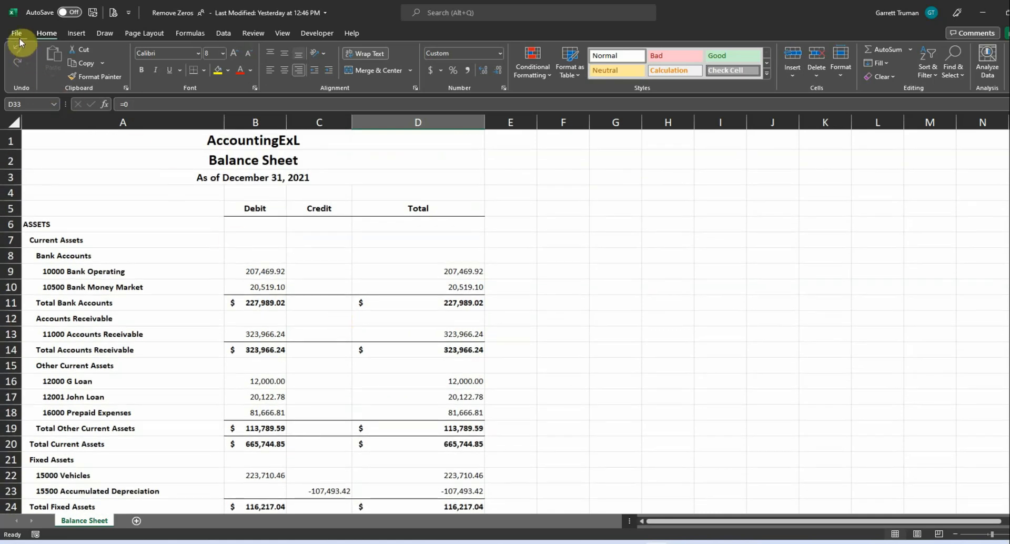
Reopen Excel Options > Advanced and re-check 'Show a zero in cells that have zero value'.
click(16, 32)
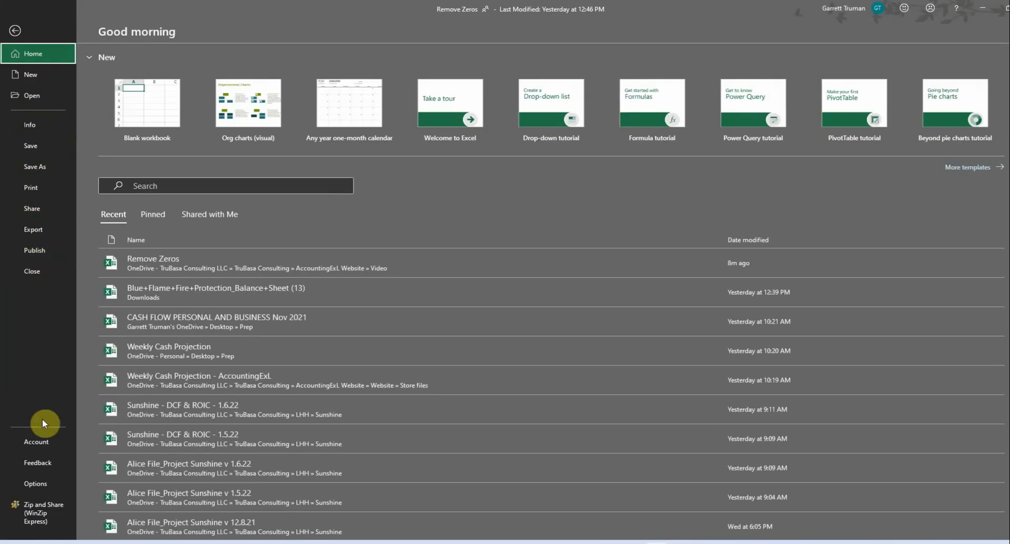
click(35, 483)
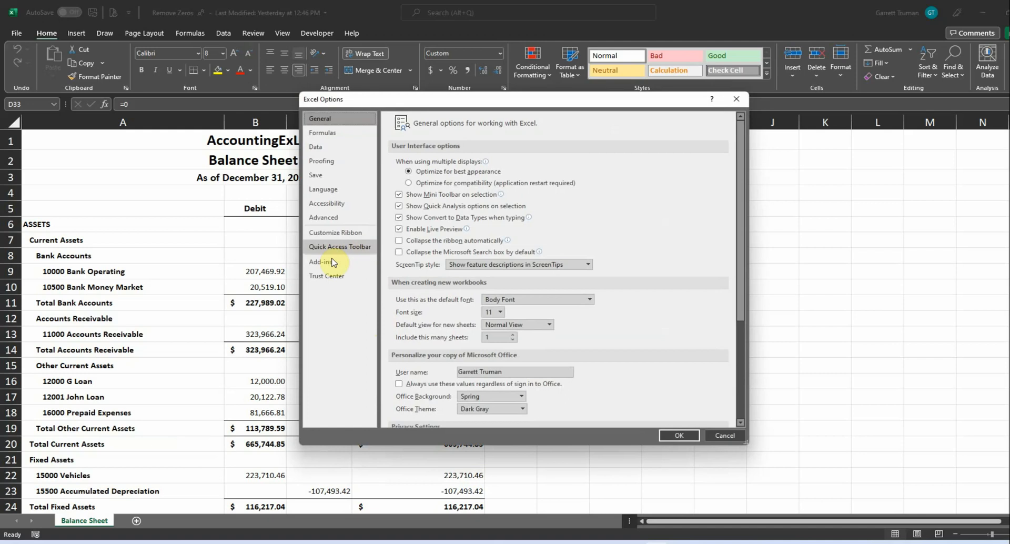
click(323, 217)
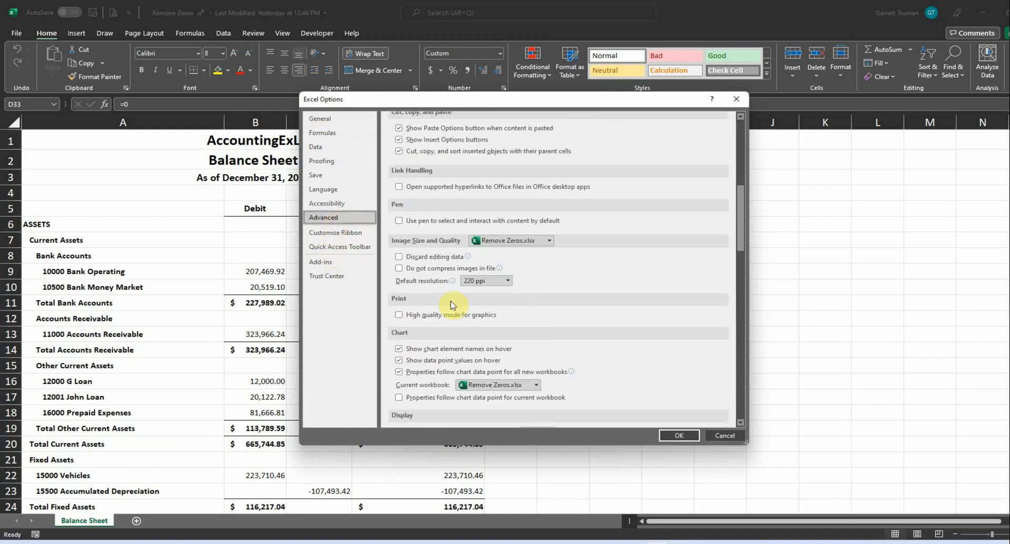
scroll(down, 3)
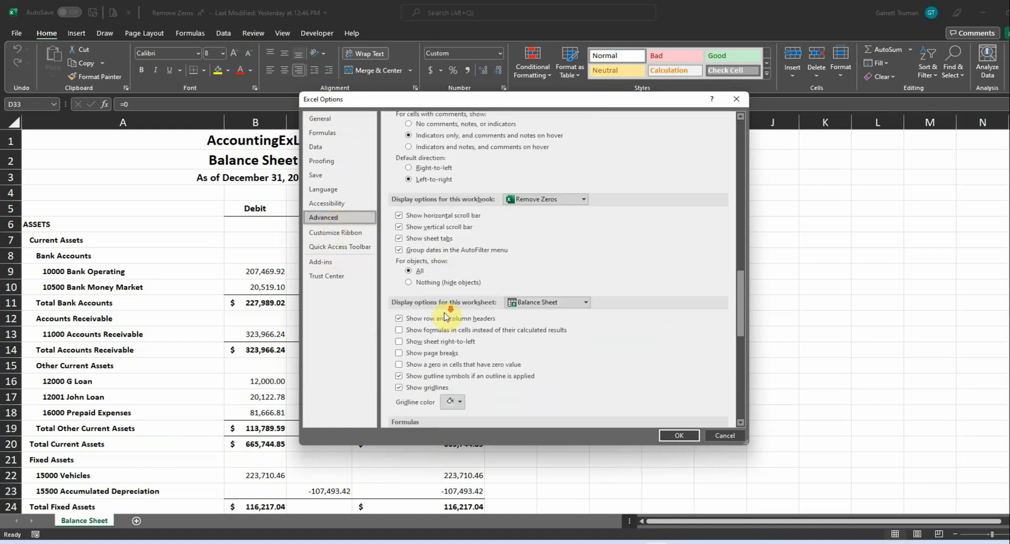
scroll(down, 3)
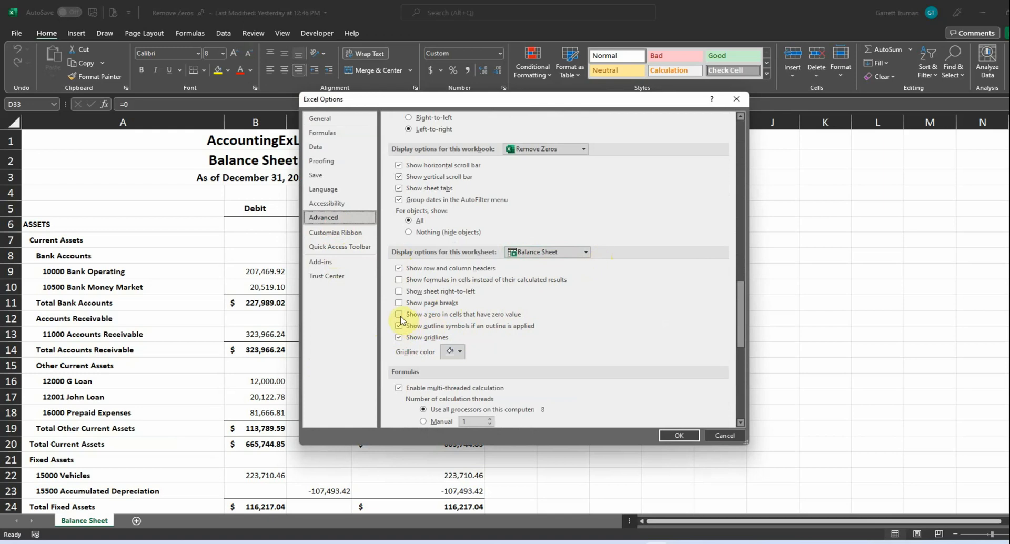
click(398, 317)
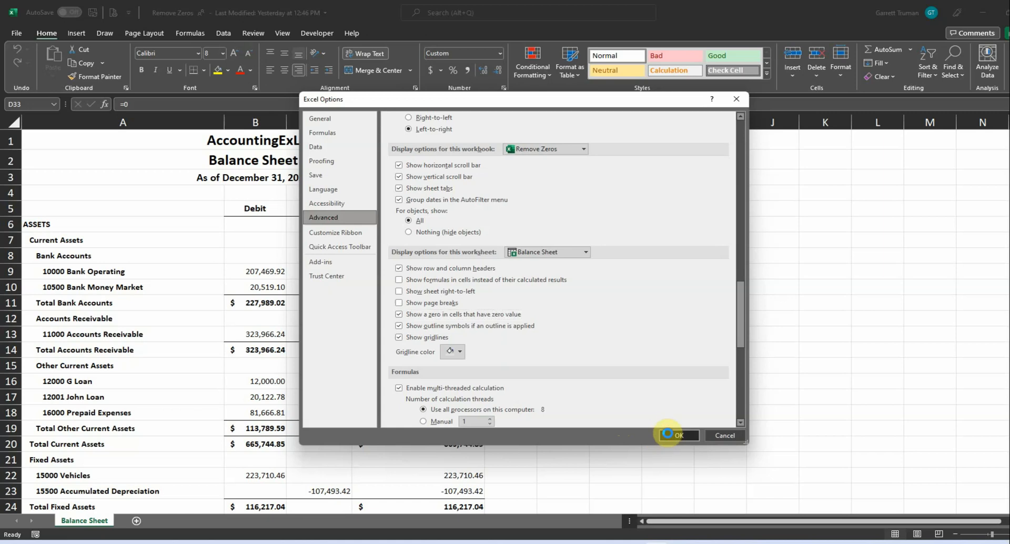
Apply with OK and verify cell C9 and the Credit cells show 0.00 again.
click(676, 434)
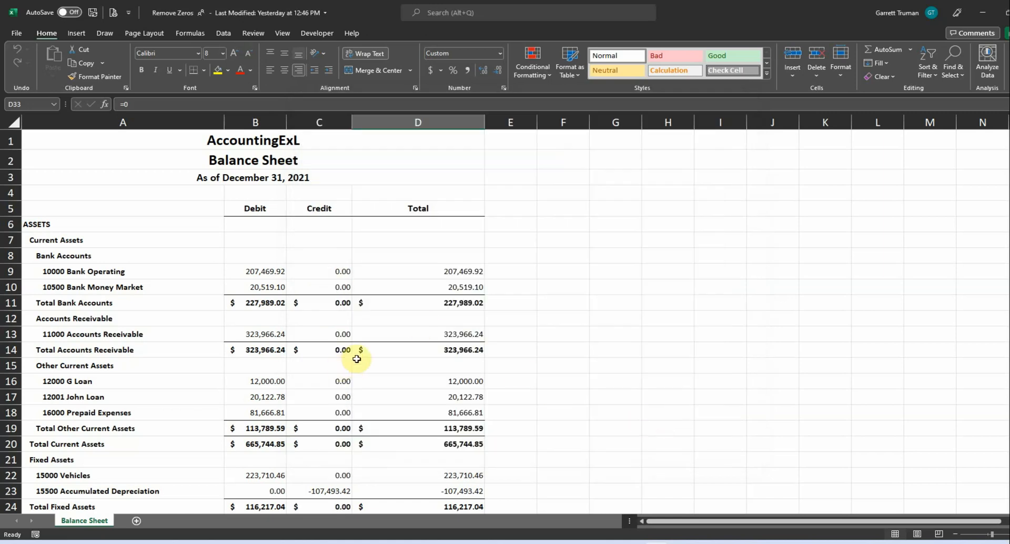
click(319, 270)
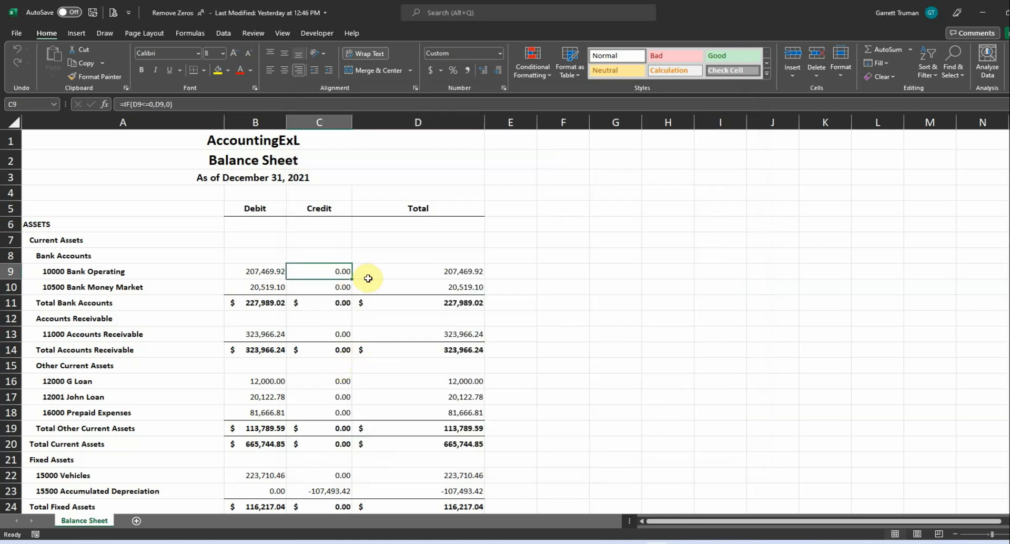
scroll(down, 3)
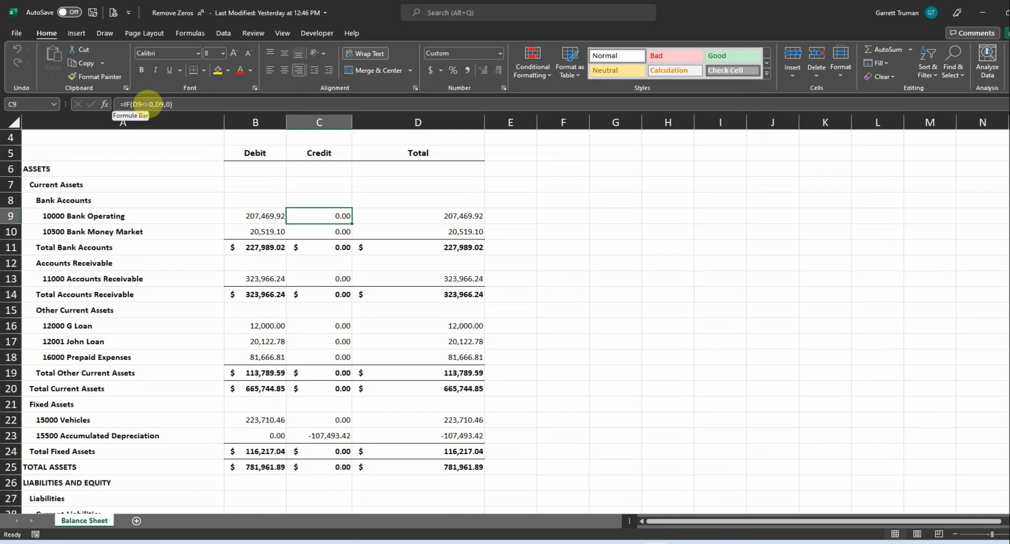
mouse_move(329, 303)
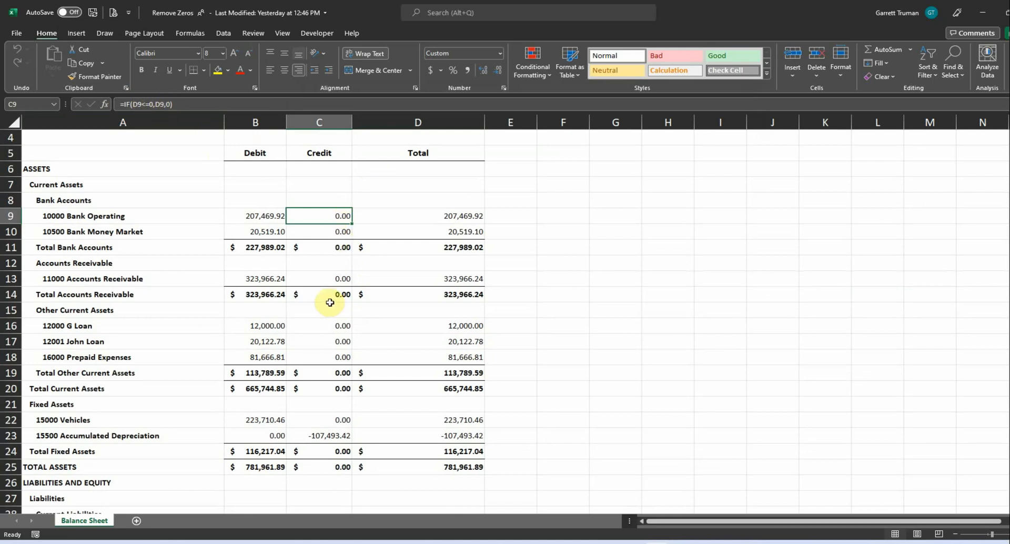
scroll(down, 3)
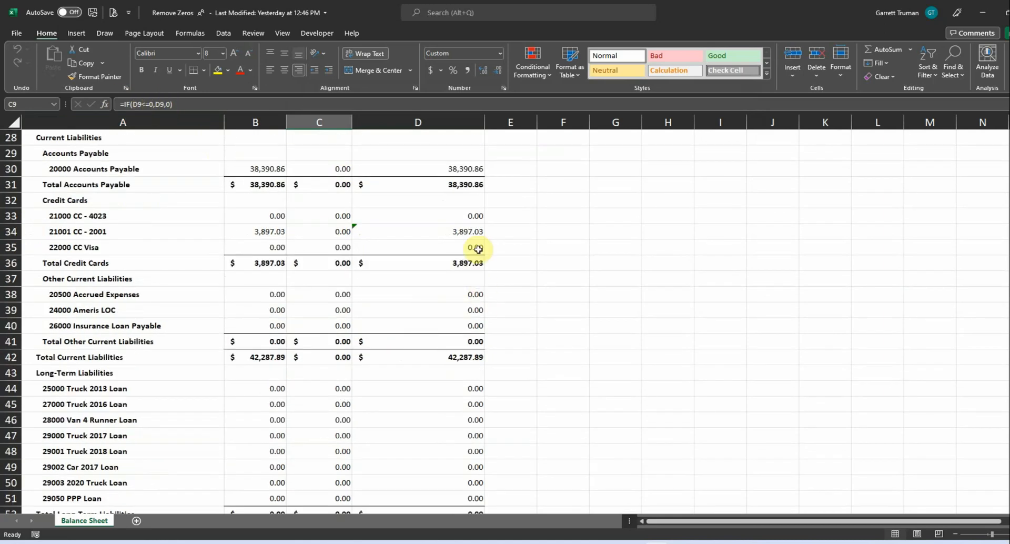
mouse_move(445, 282)
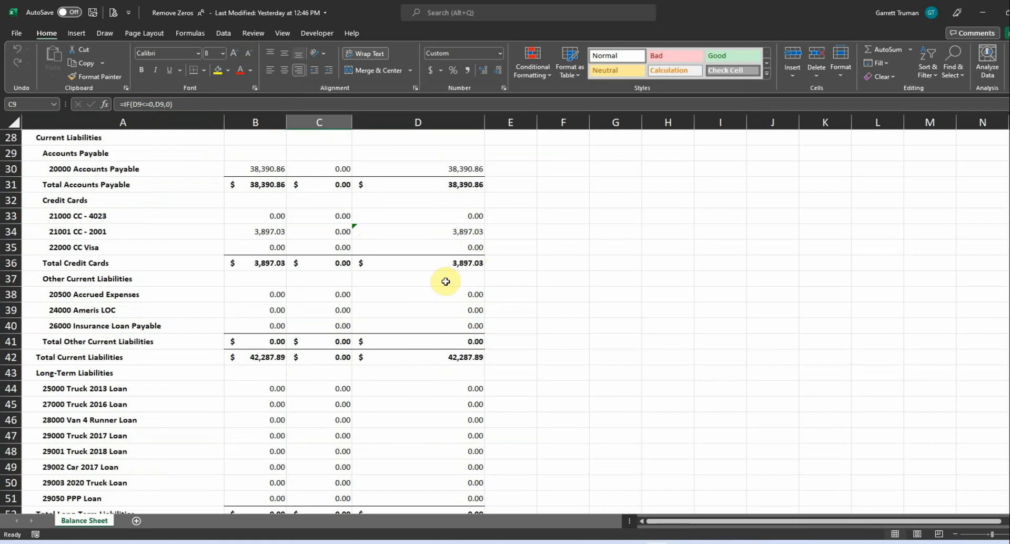